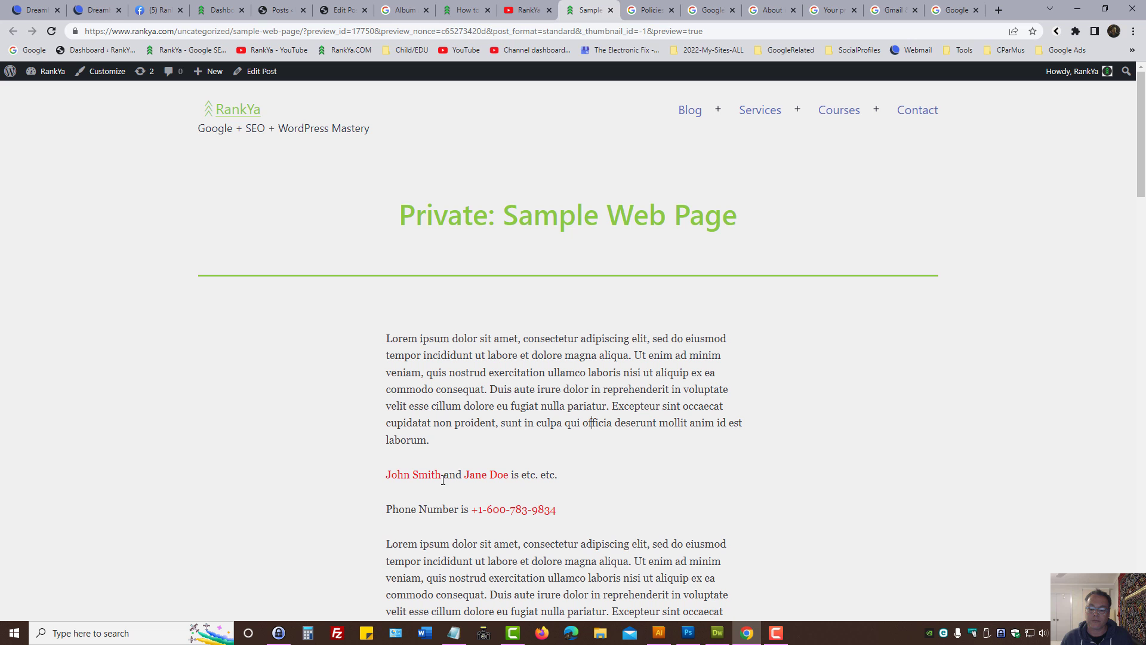
Step: Switch to the Google Account tab and open the About me personal info page
click(703, 9)
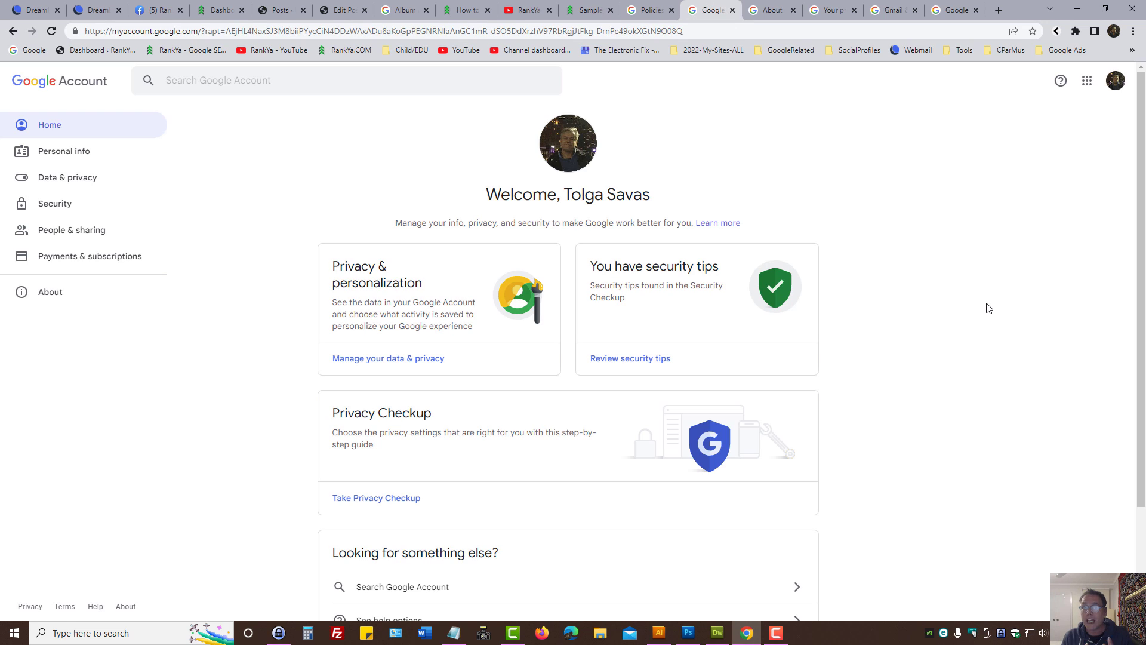
mouse_move(351, 173)
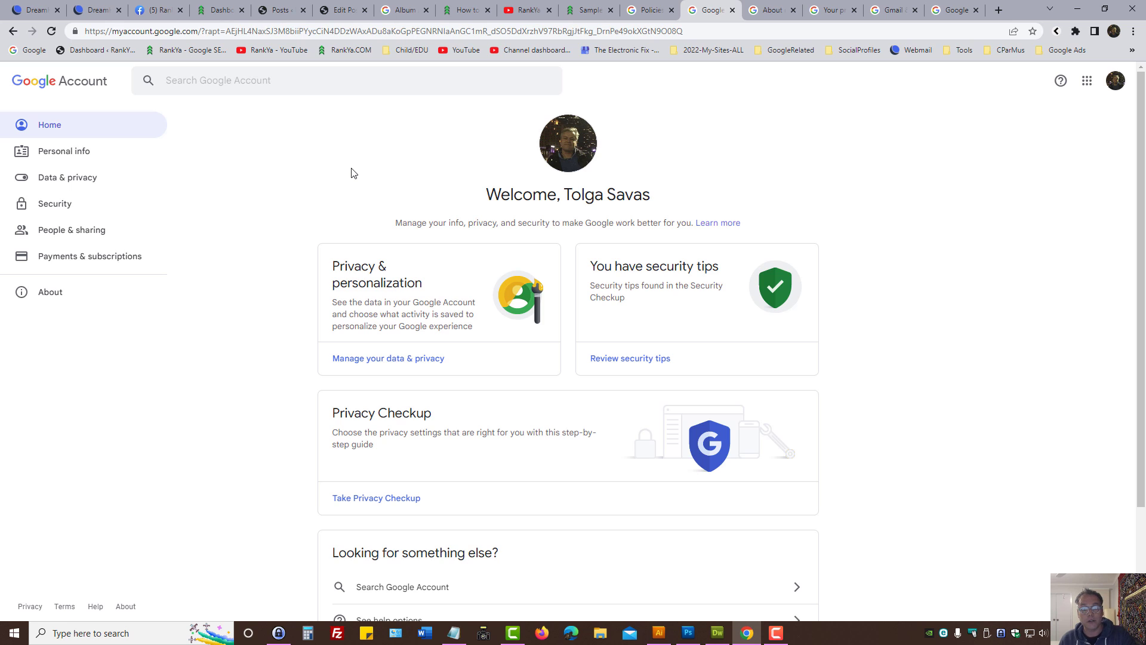
double_click(606, 195)
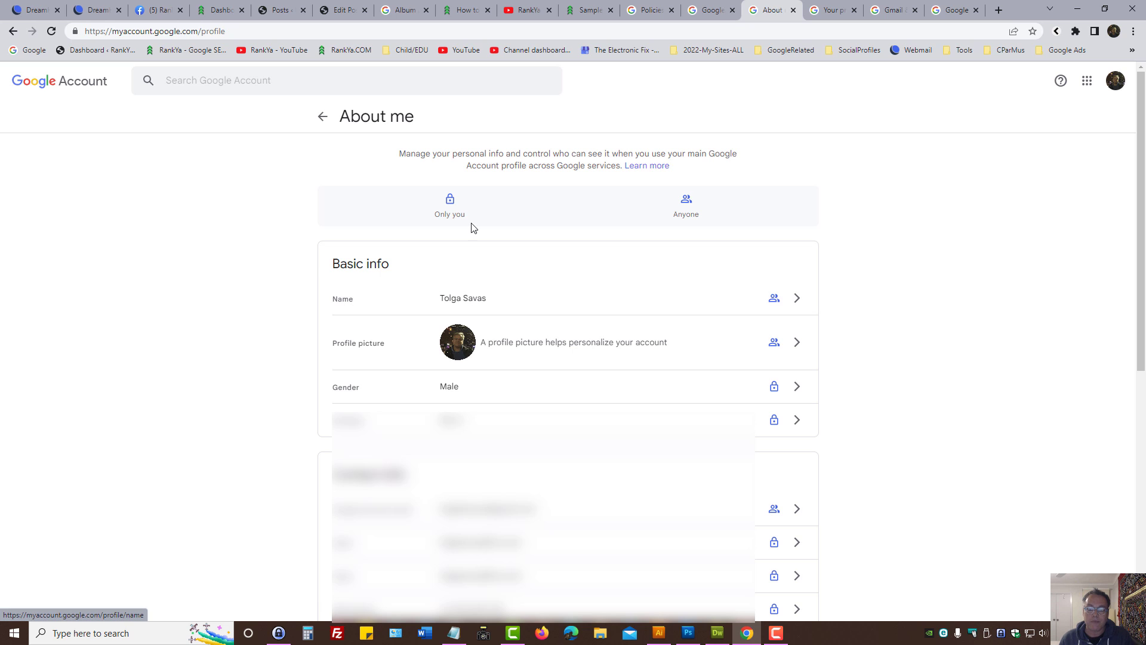
mouse_move(512, 301)
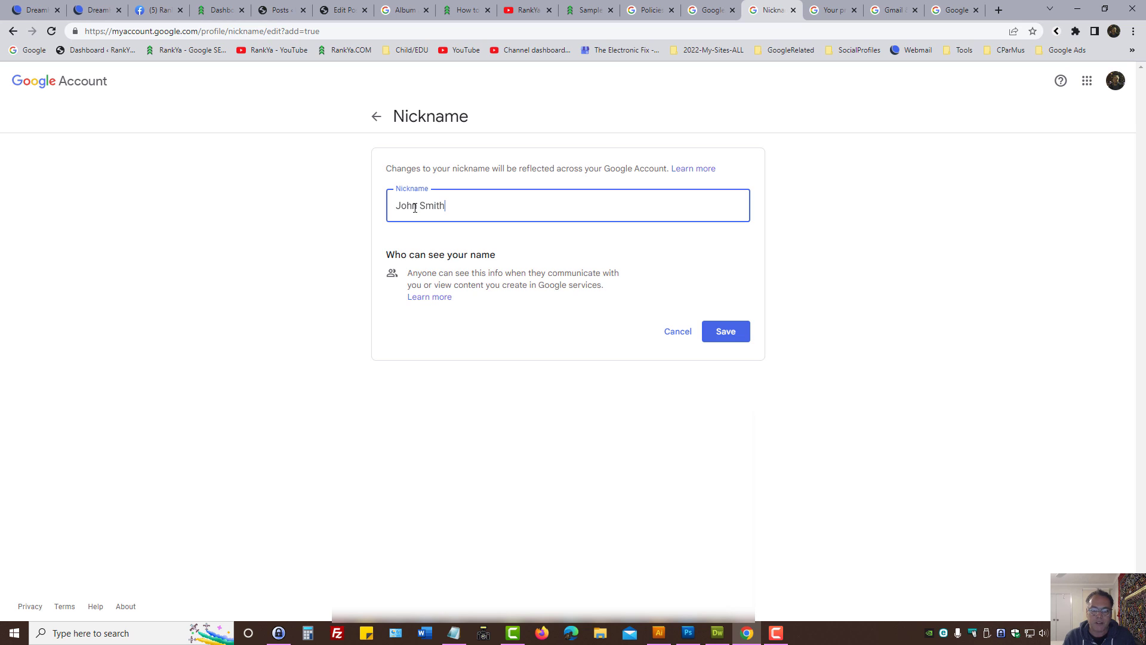
click(724, 331)
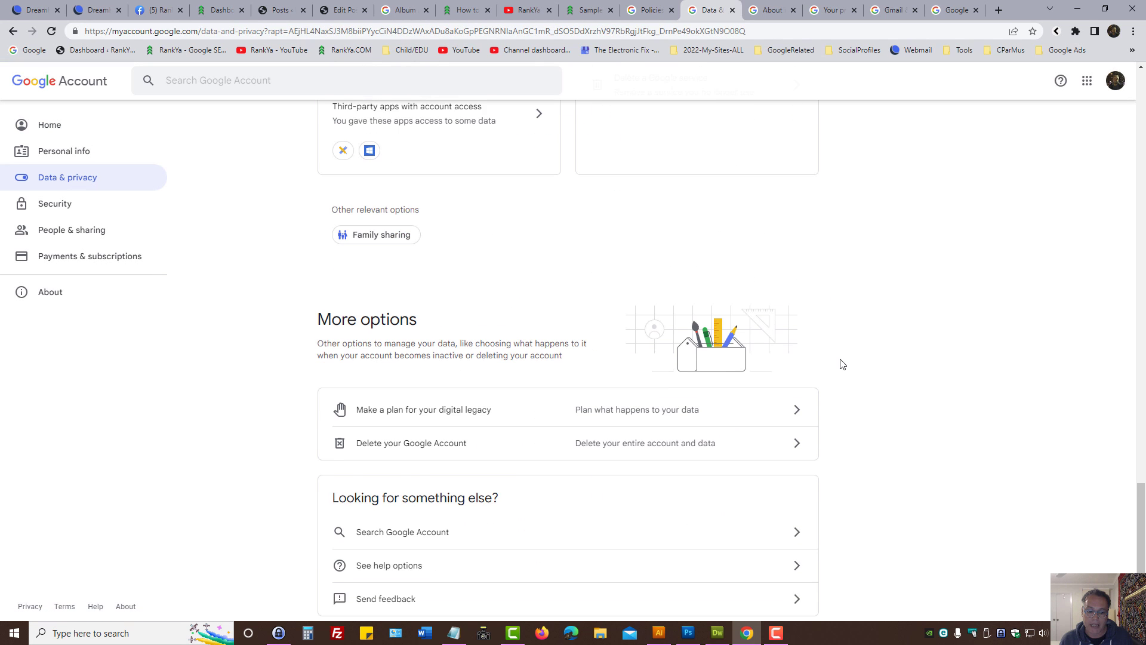
Step: Start Delete your Google Account and pass the password check to reach the deletion page
click(411, 443)
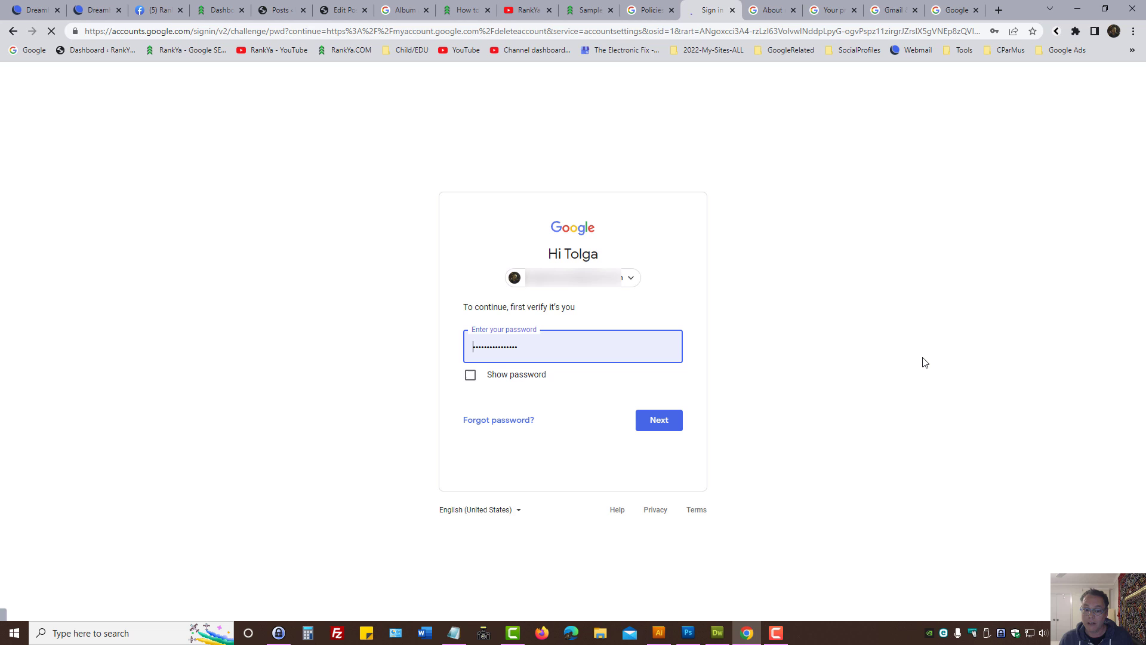
click(657, 420)
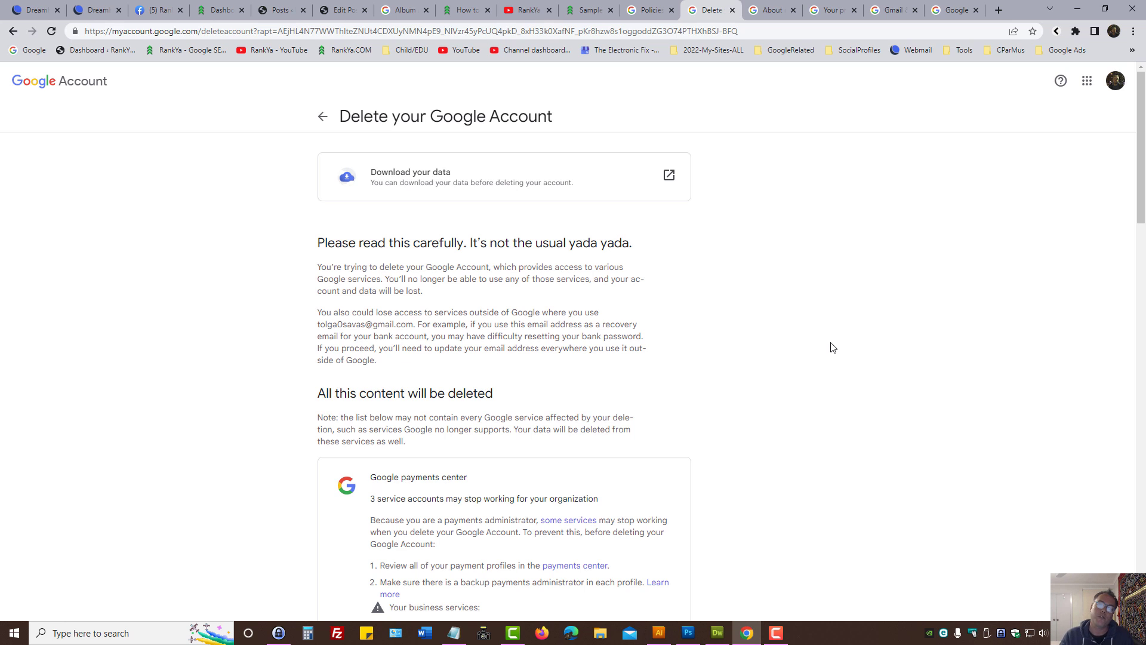
mouse_move(791, 366)
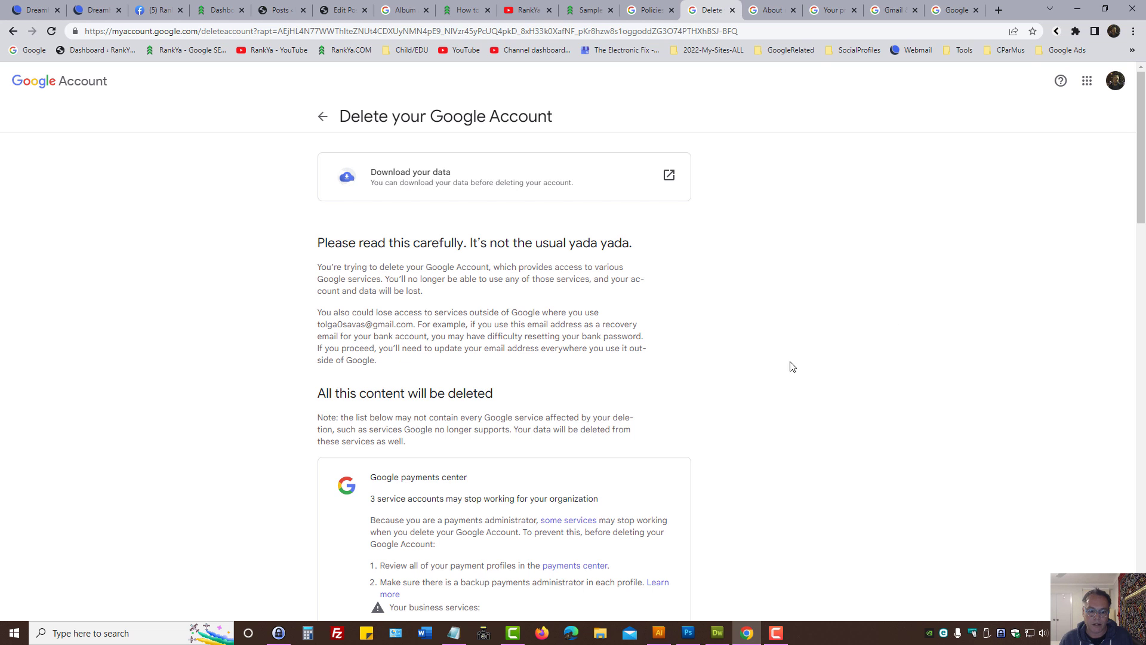
Step: Review the list of content deletion would remove, then return to the Name tab
scroll(down, 3)
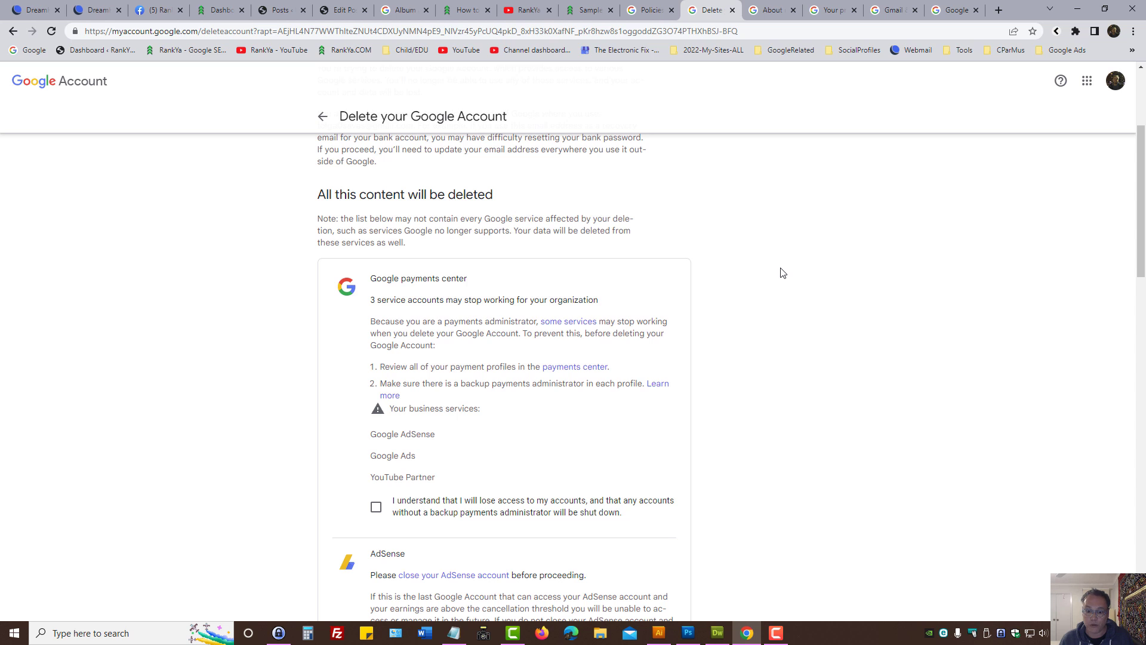
scroll(down, 3)
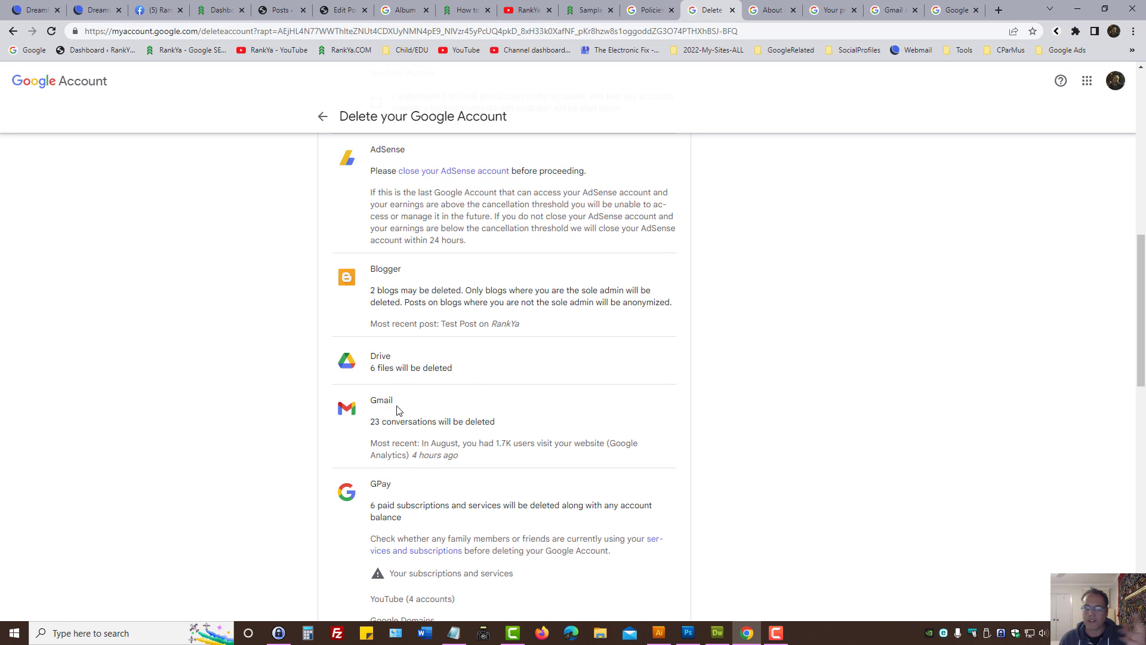
mouse_move(1137, 376)
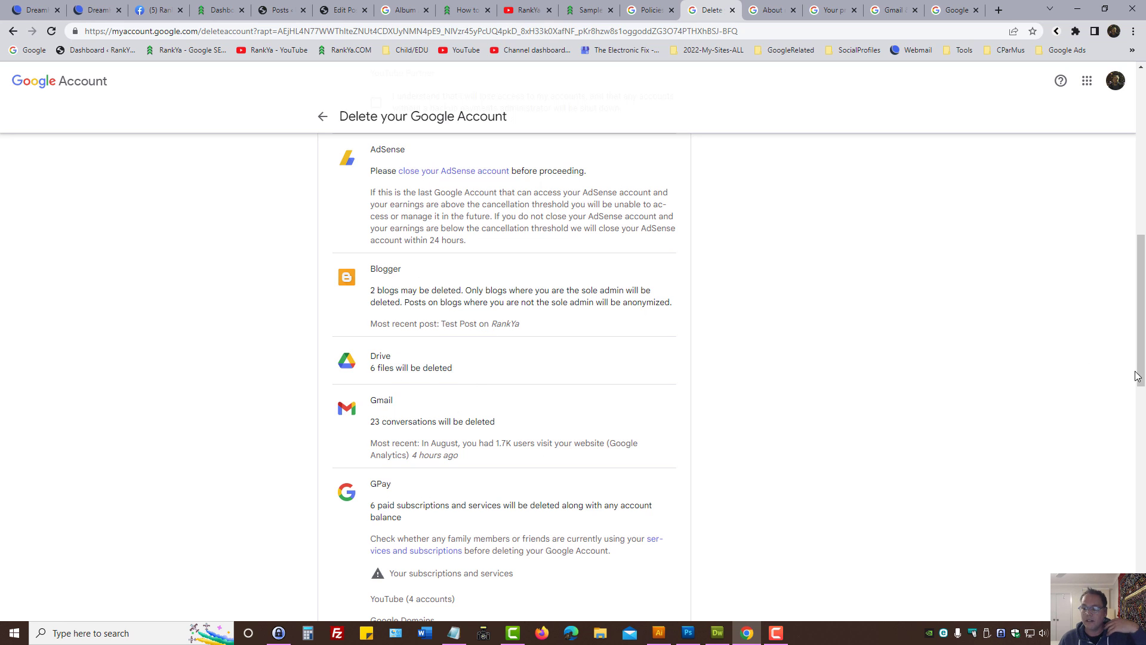
click(769, 10)
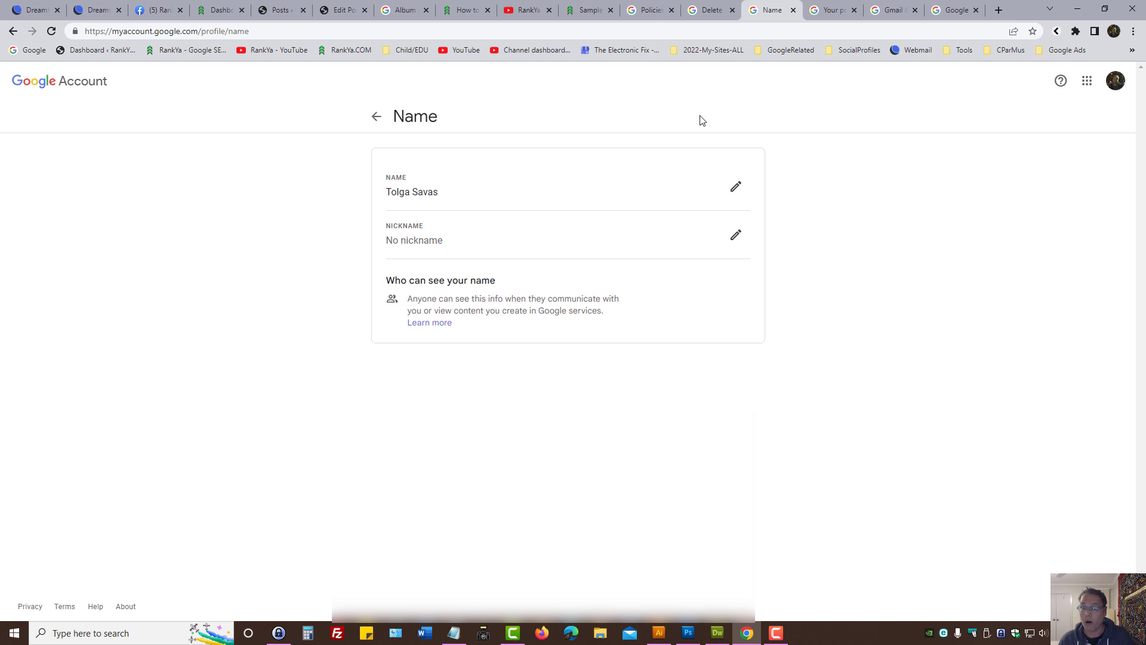
Step: Revisit the sample page and Name tab, then open the RankYa YouTube channel tab
click(588, 9)
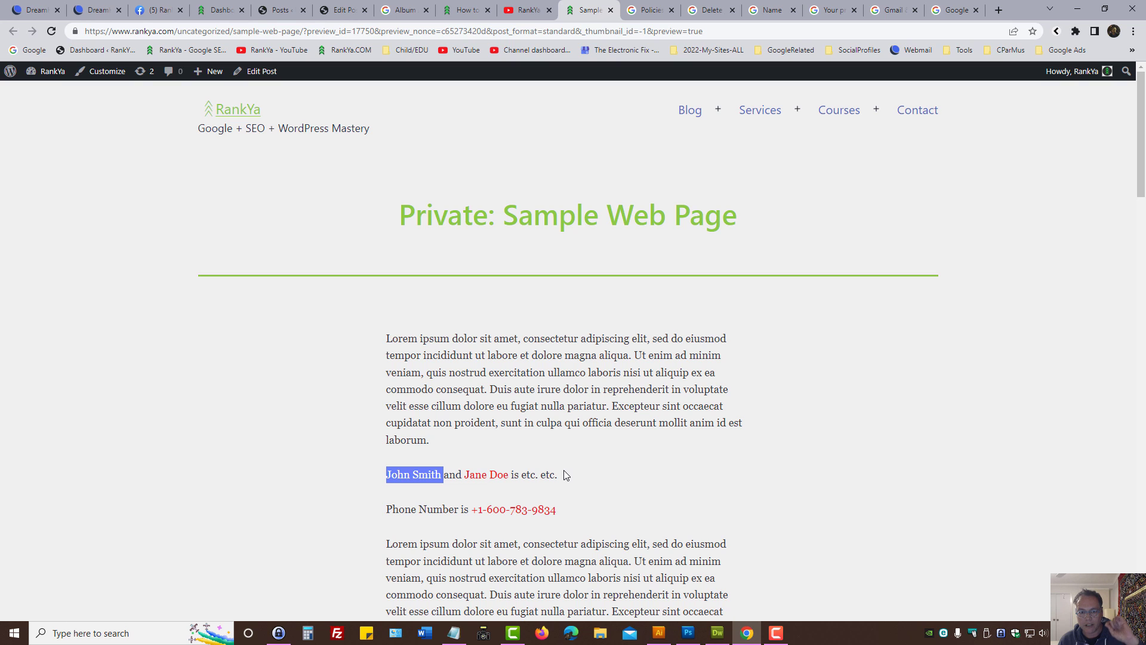
click(768, 10)
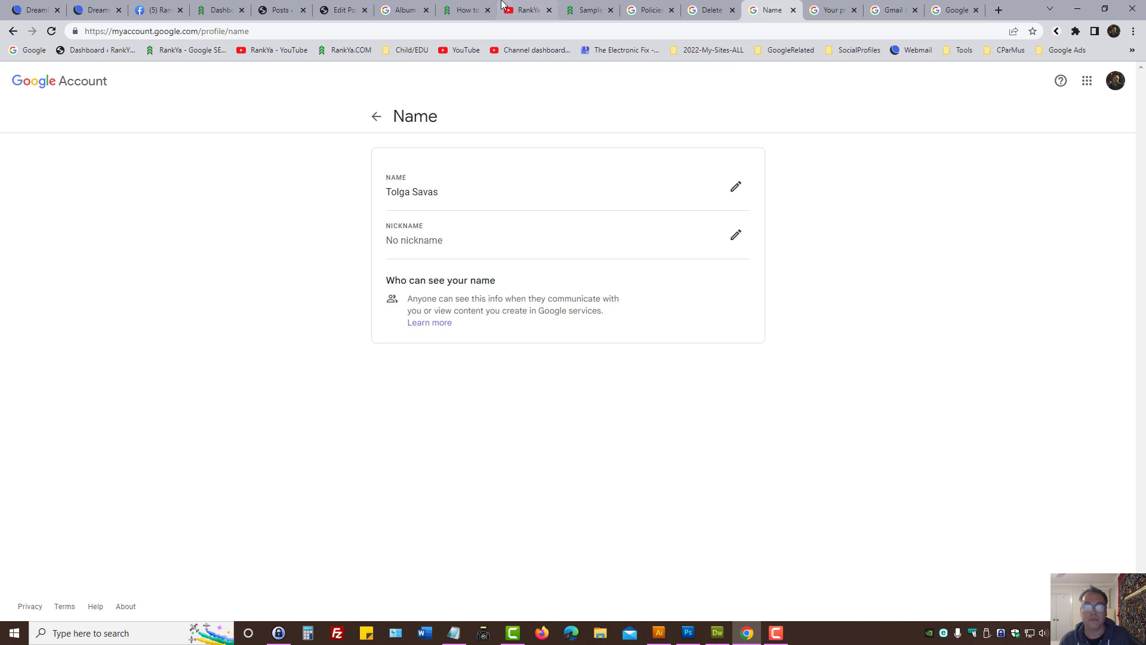
click(523, 9)
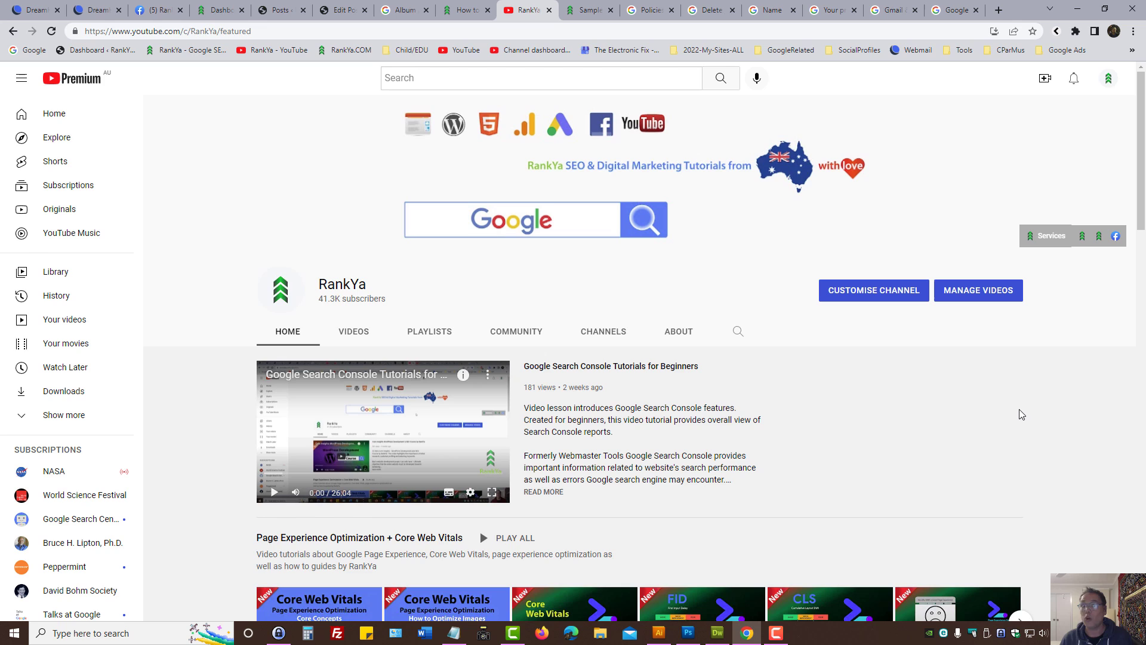